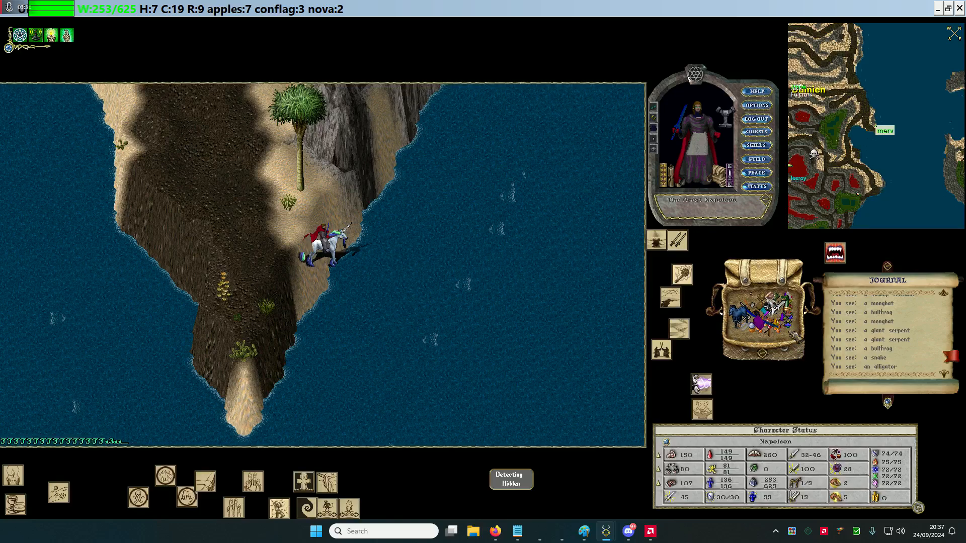
- Use the ship deed from the backpack to bring up the ship-direction selection prompt
click(667, 336)
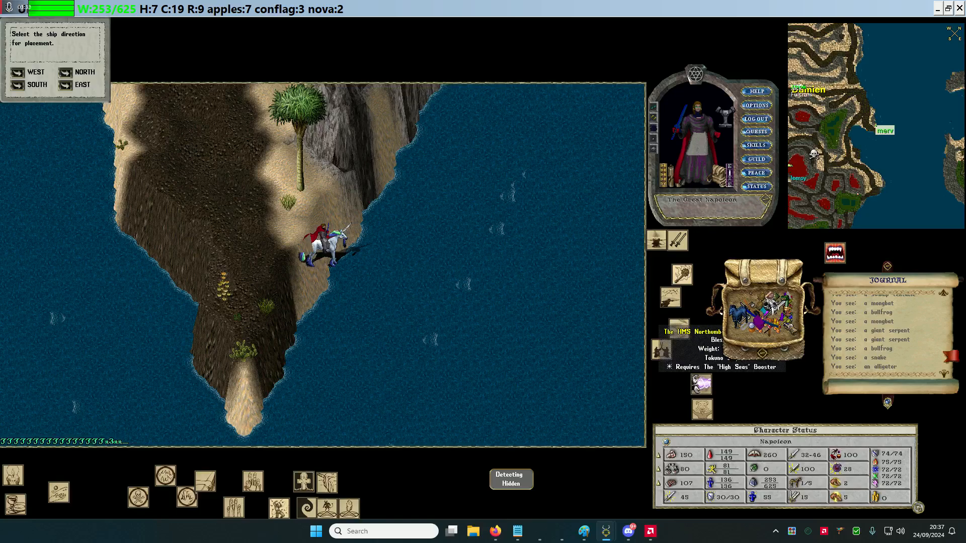